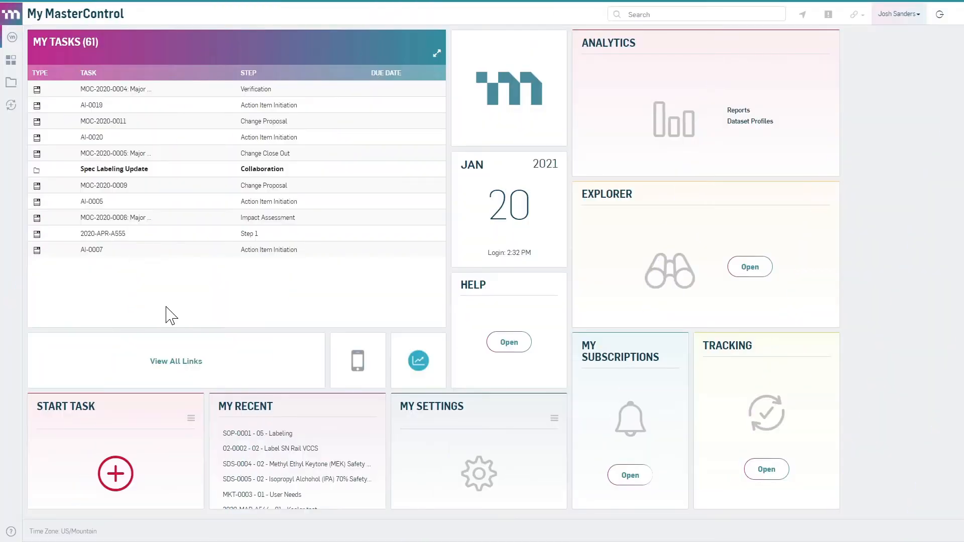
mouse_move(127, 95)
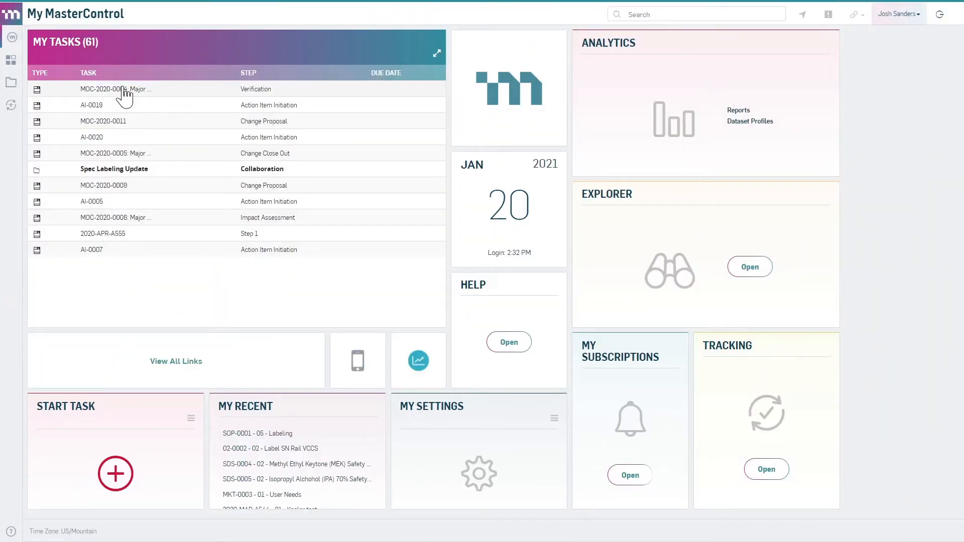
mouse_move(122, 89)
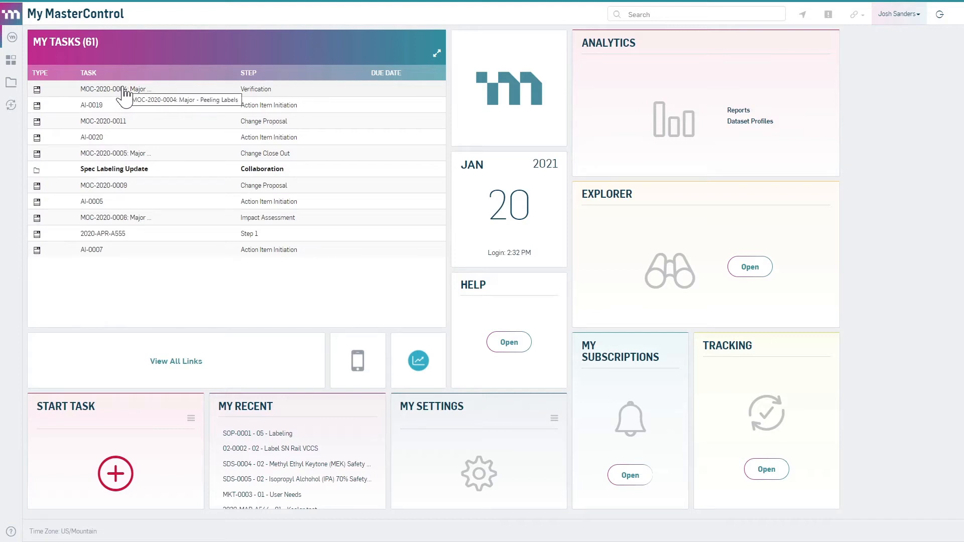
Open the MOC-2020-0004 Peeling Labels change task from My Tasks.
left_click(117, 88)
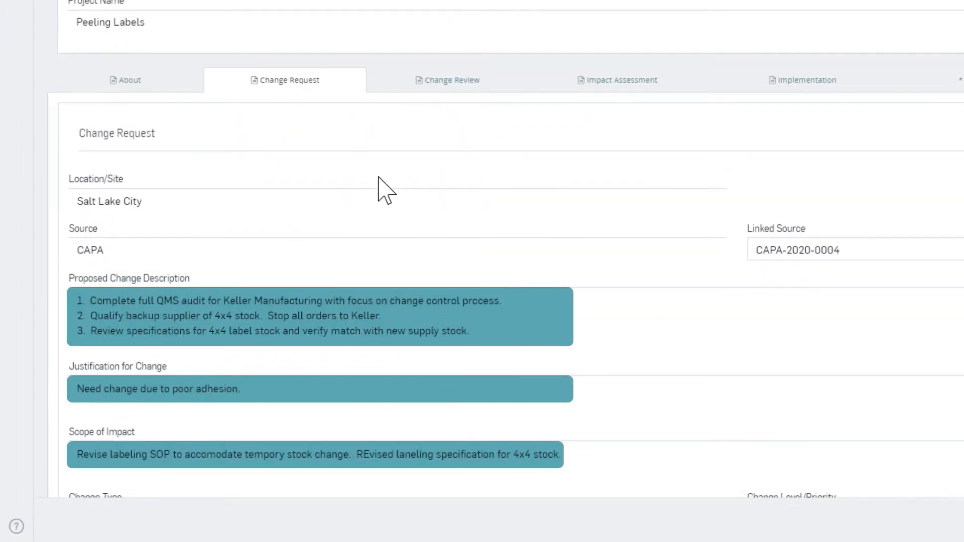
Skim the Change Request details, then switch to the Change Review section showing Approved status.
scroll("down", 3)
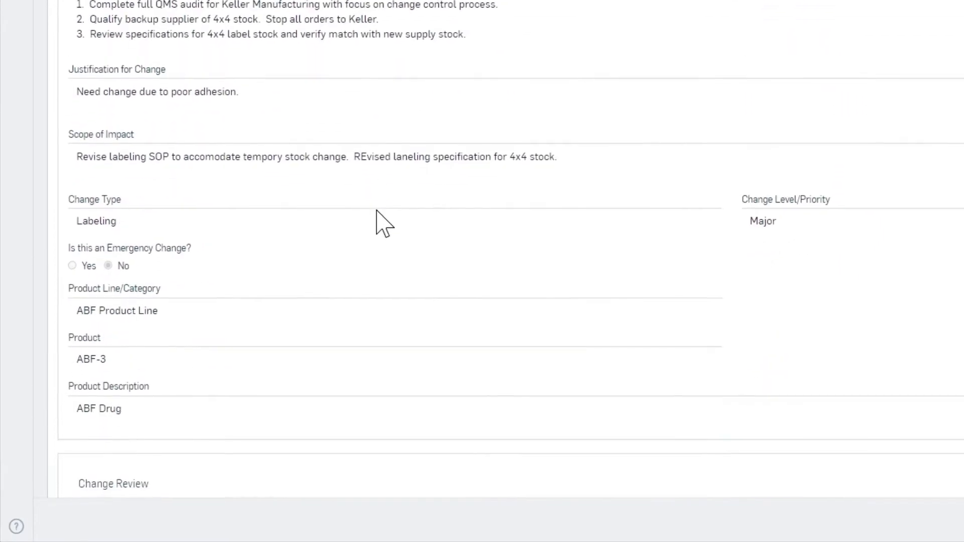
scroll("up", 3)
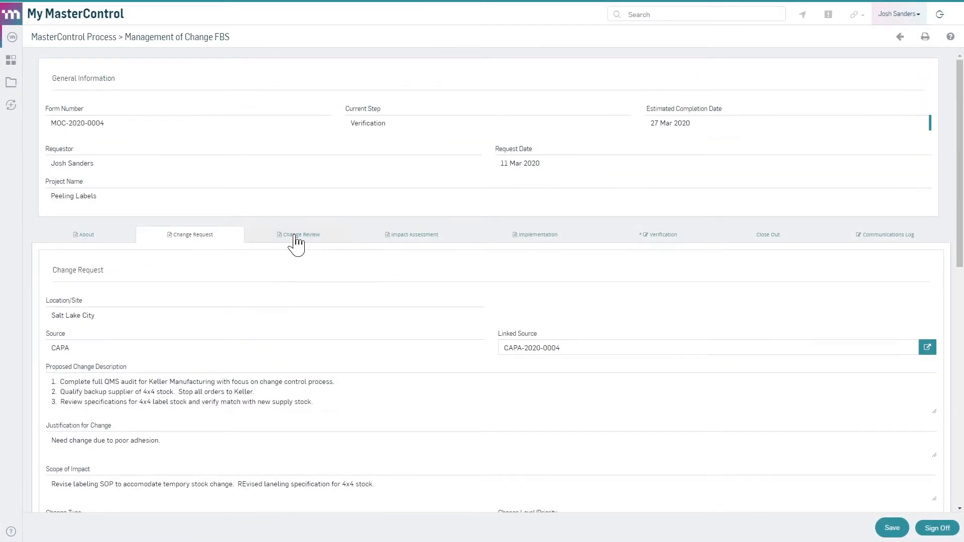
left_click(302, 234)
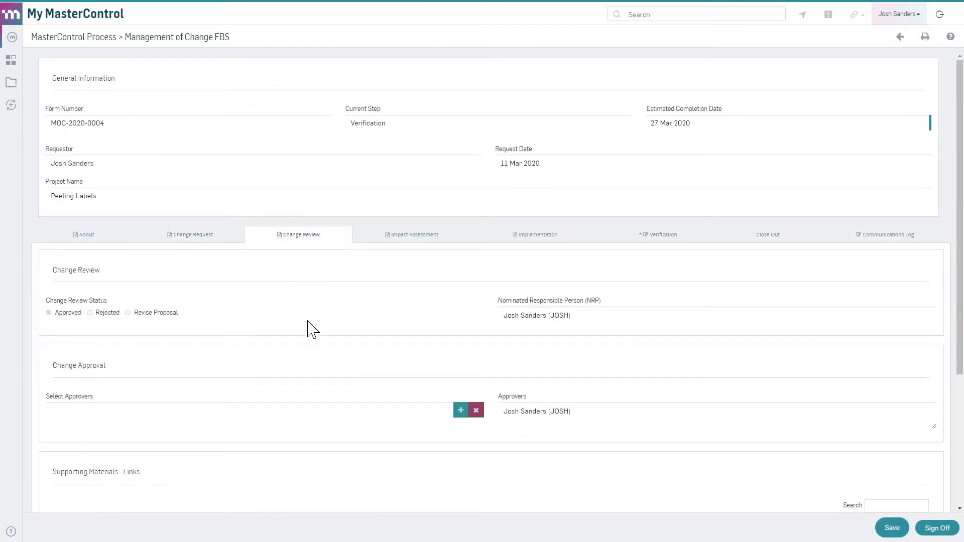
mouse_move(418, 307)
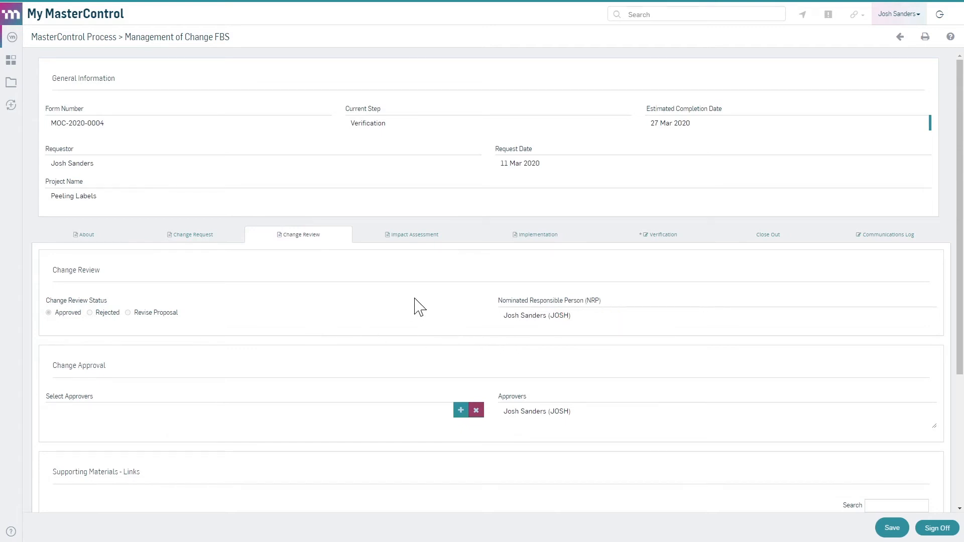
mouse_move(397, 240)
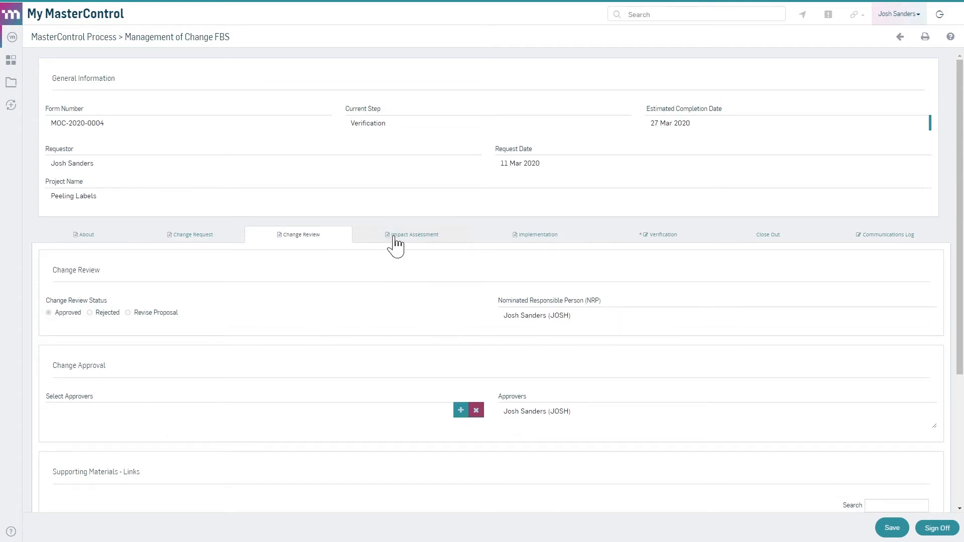
View the Impact Assessment section and the checklist linked to the Training row.
left_click(414, 234)
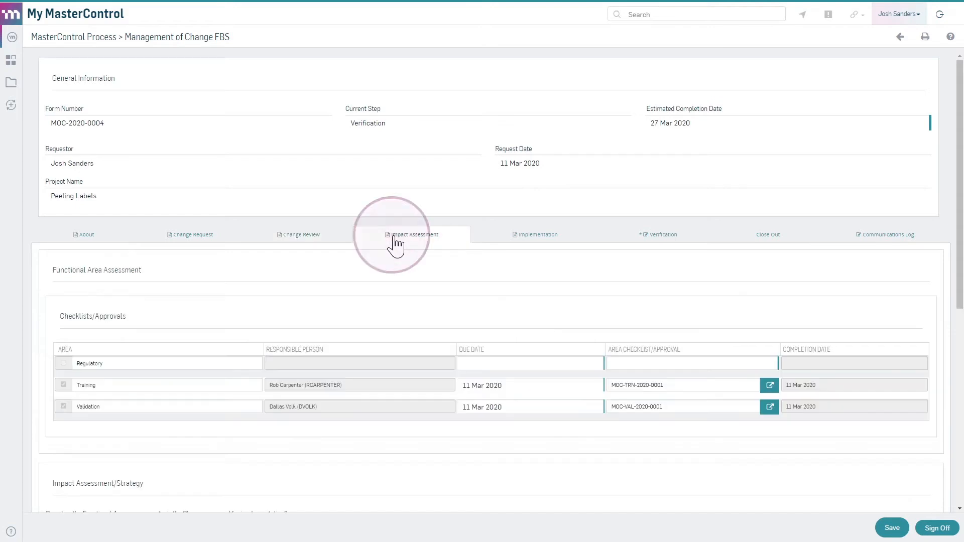
scroll("down", 3)
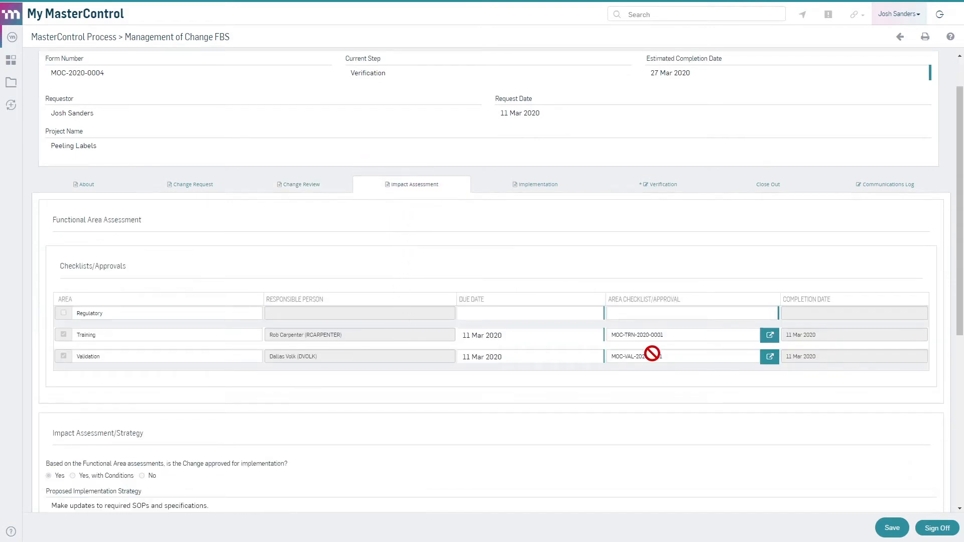
left_click(769, 335)
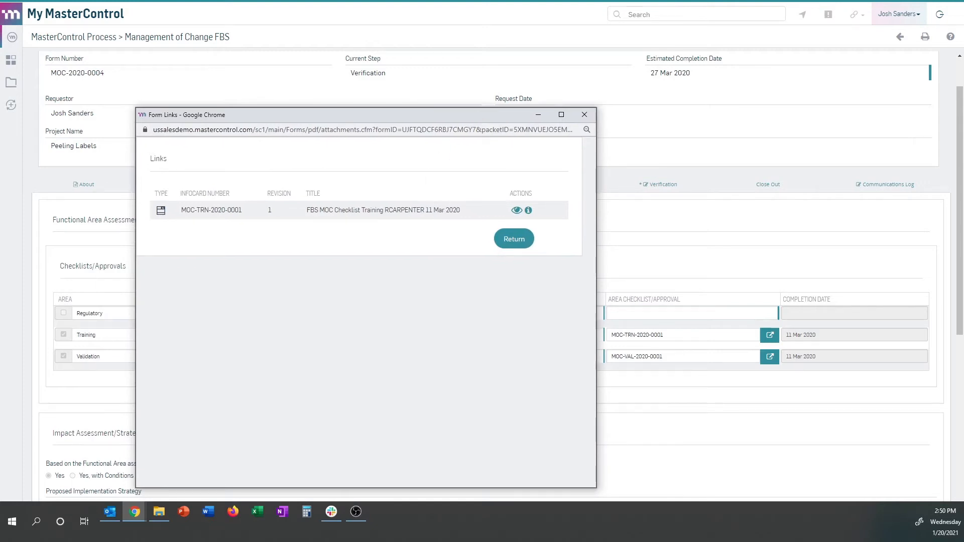
mouse_move(584, 114)
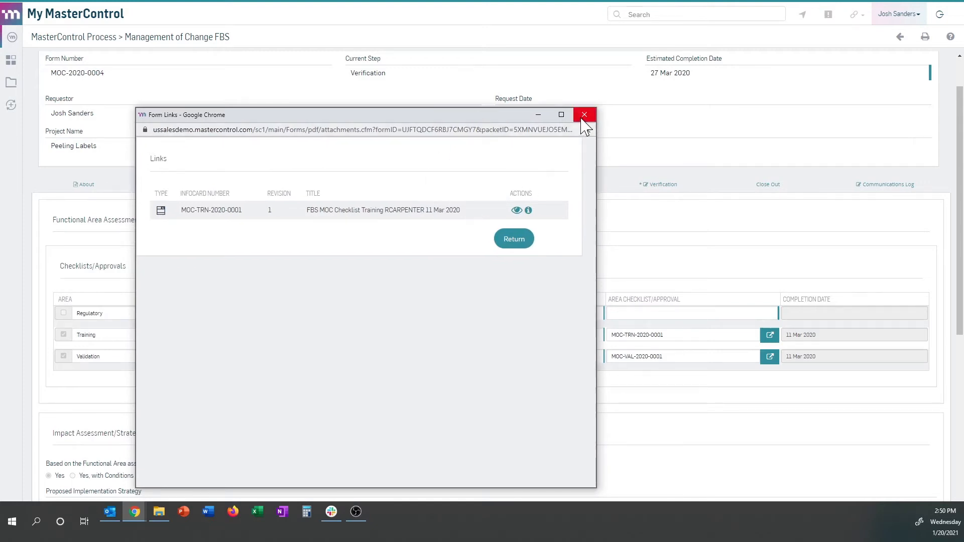
Close the Form Links window and review the approved change strategy with SOP and specification updates.
left_click(583, 114)
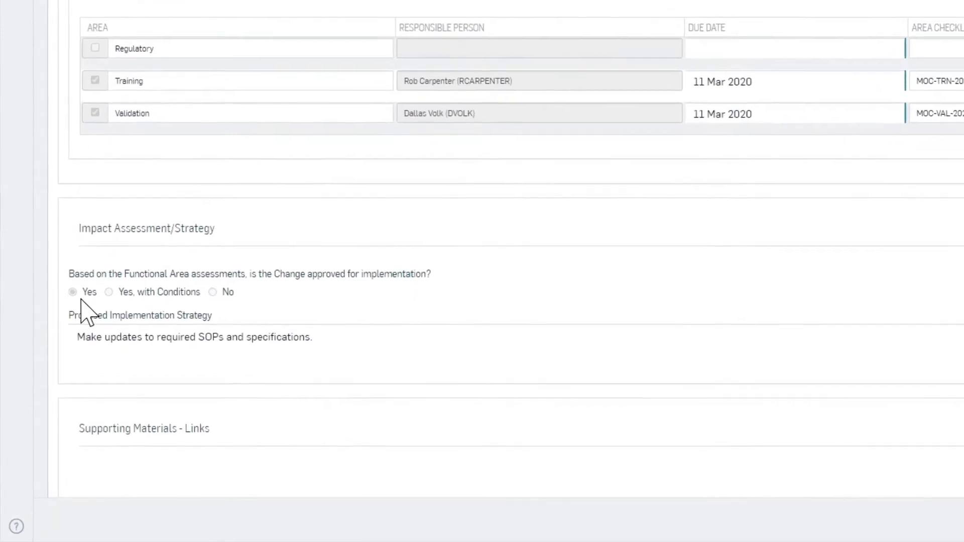
left_click(73, 292)
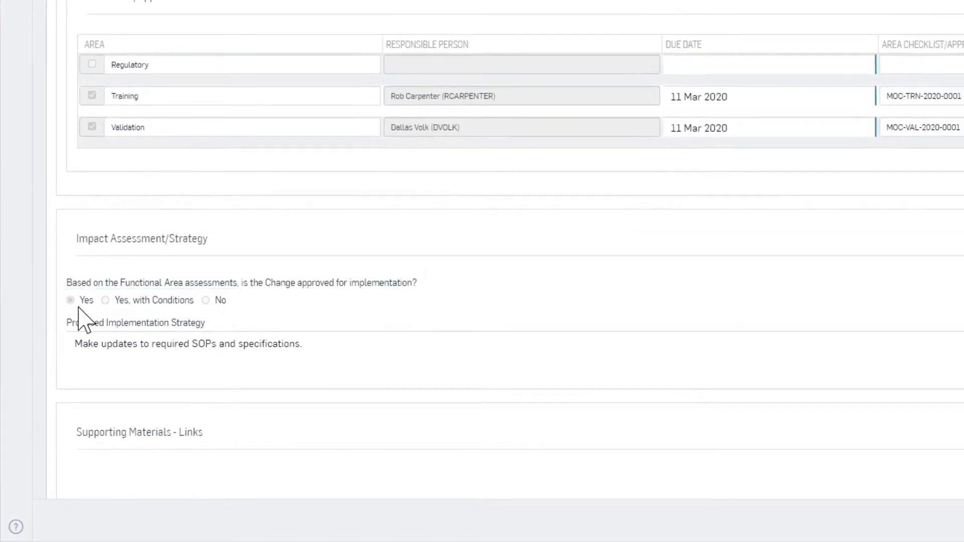
scroll("up", 3)
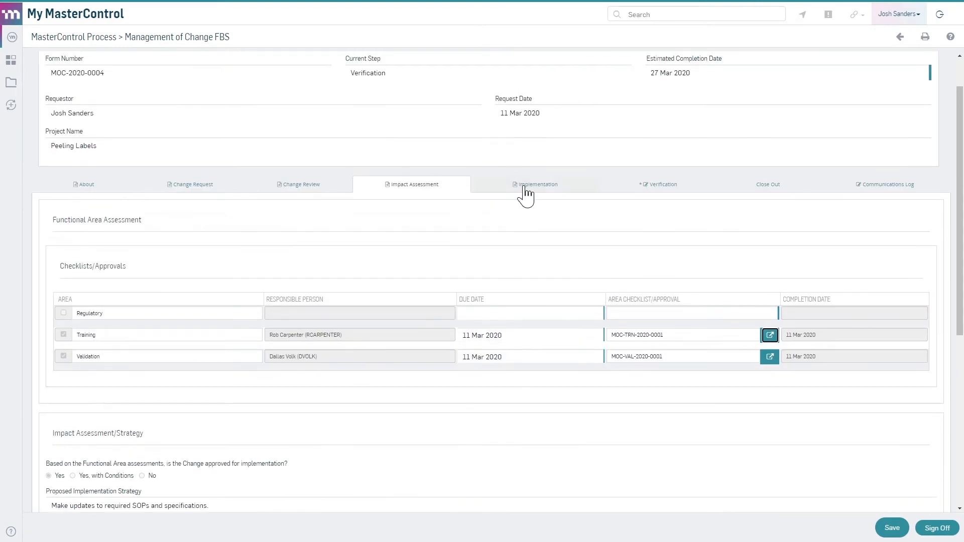
Review the Implementation section's Action Items and the full list of associated tasks.
left_click(536, 183)
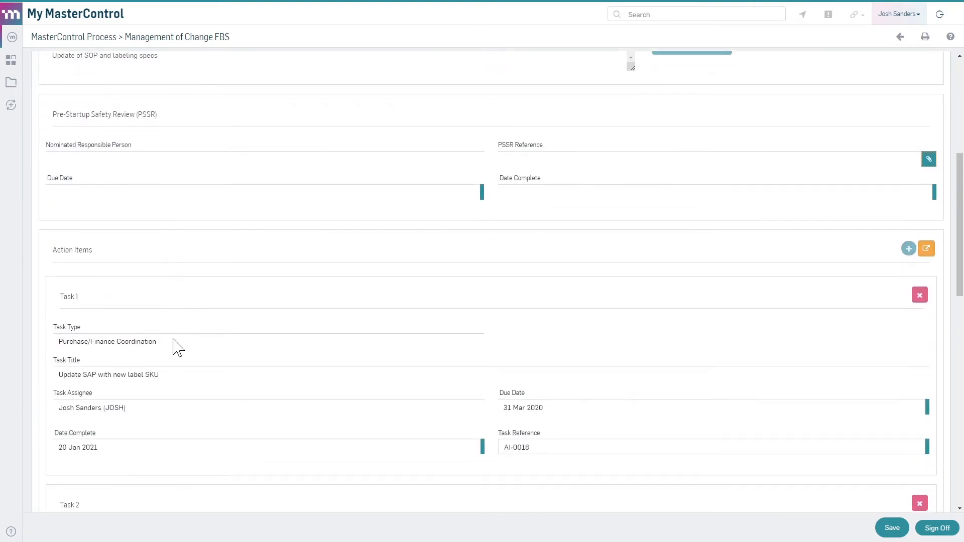
scroll("down", 3)
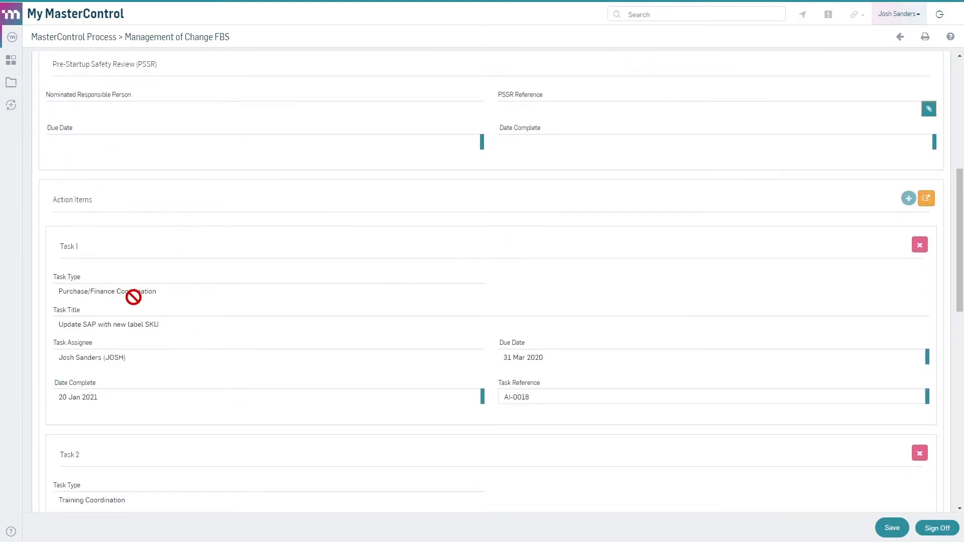
mouse_move(590, 310)
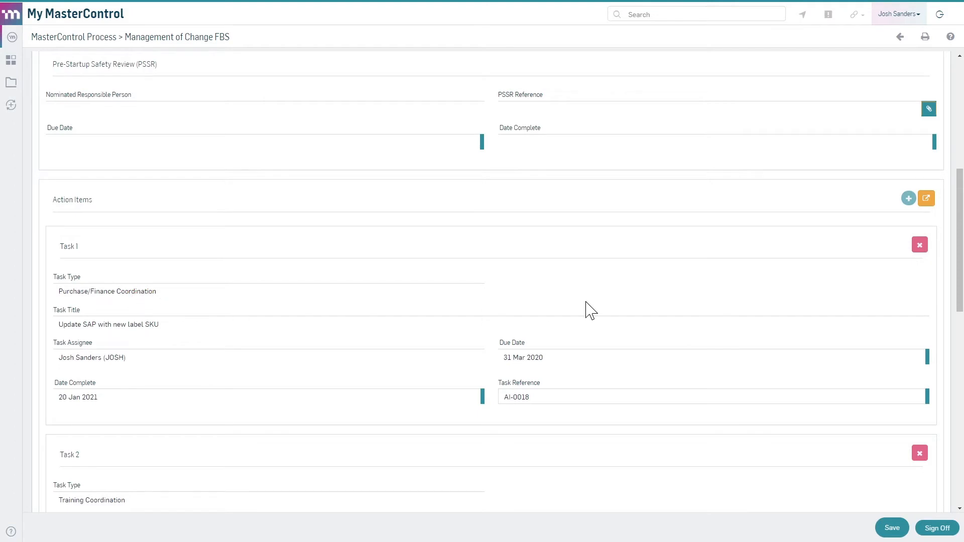
mouse_move(927, 198)
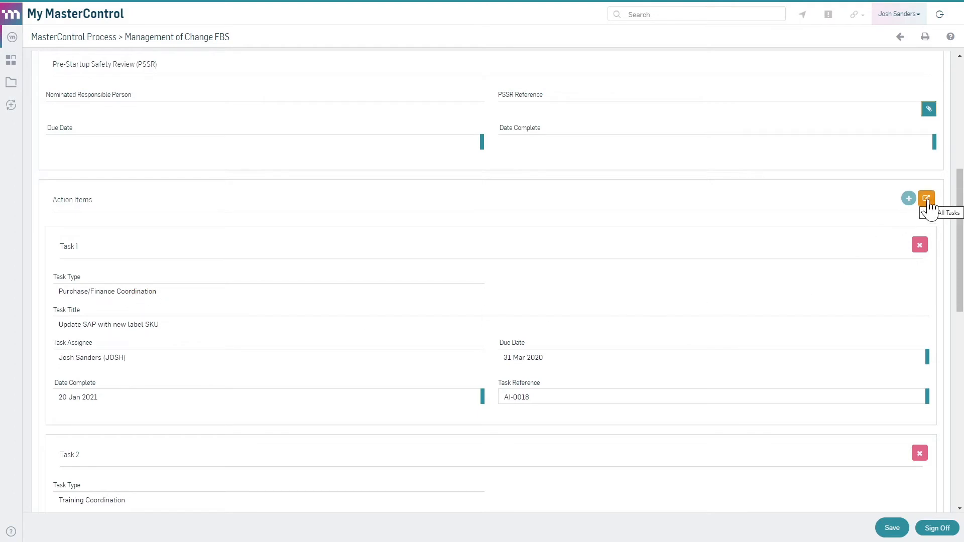
left_click(927, 198)
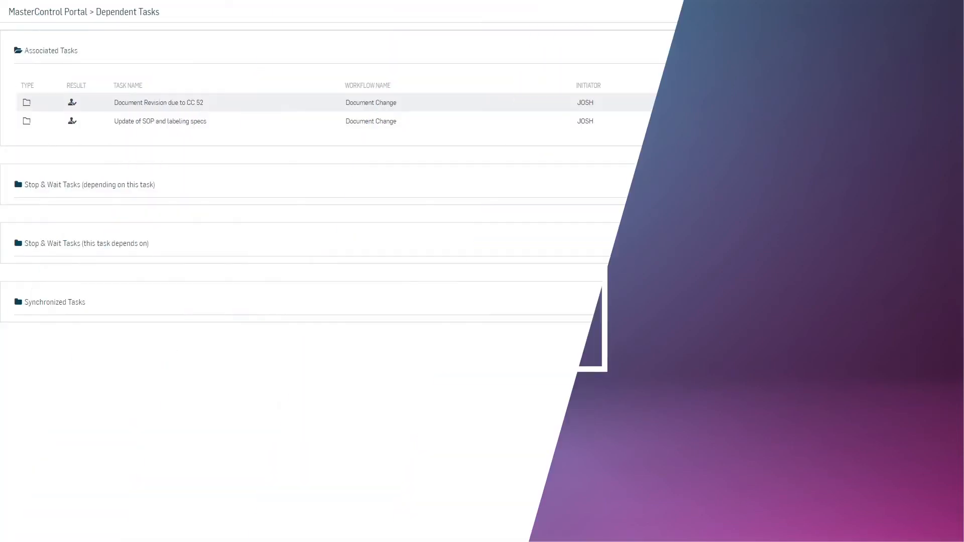
View tracking for the Document Revision due to CC 52 packet, then return to the form.
left_click(158, 103)
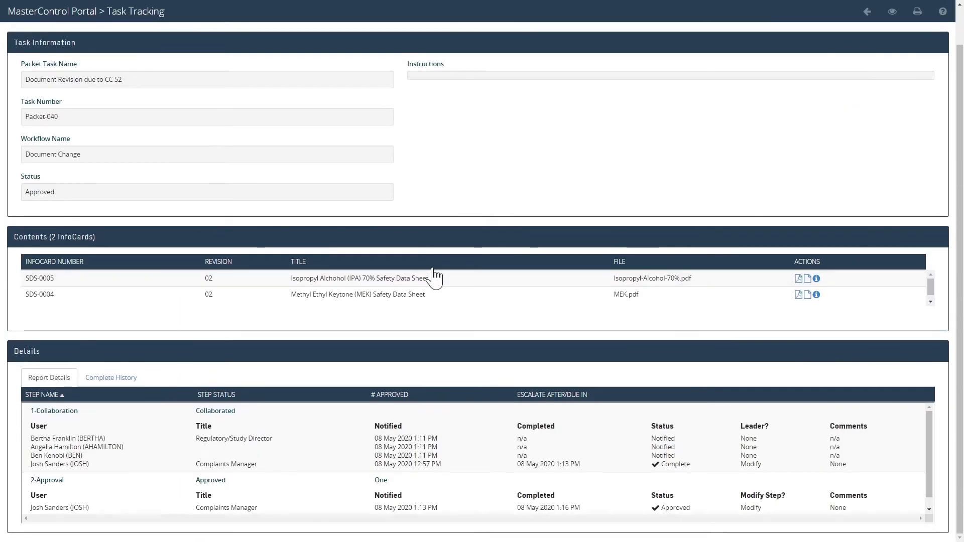
left_click(867, 11)
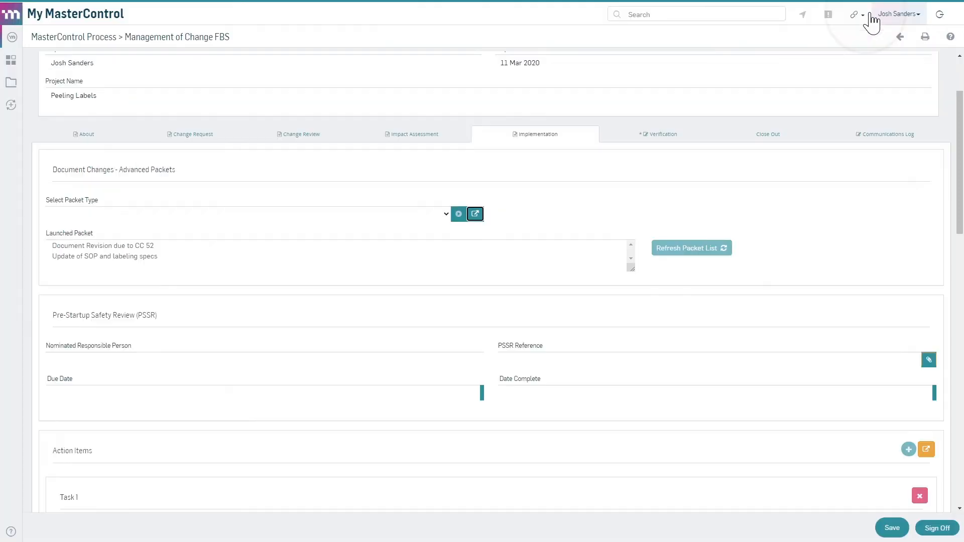
mouse_move(461, 303)
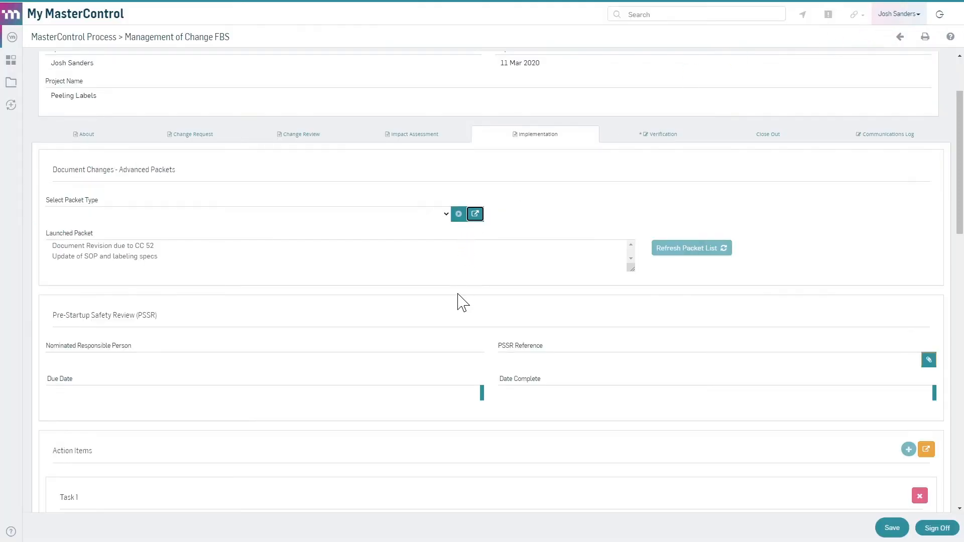
mouse_move(462, 329)
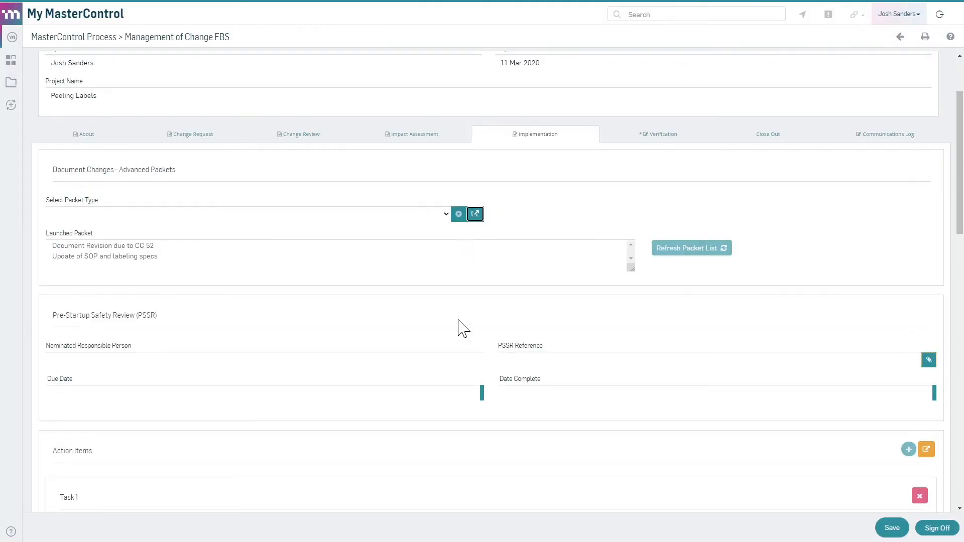
mouse_move(220, 151)
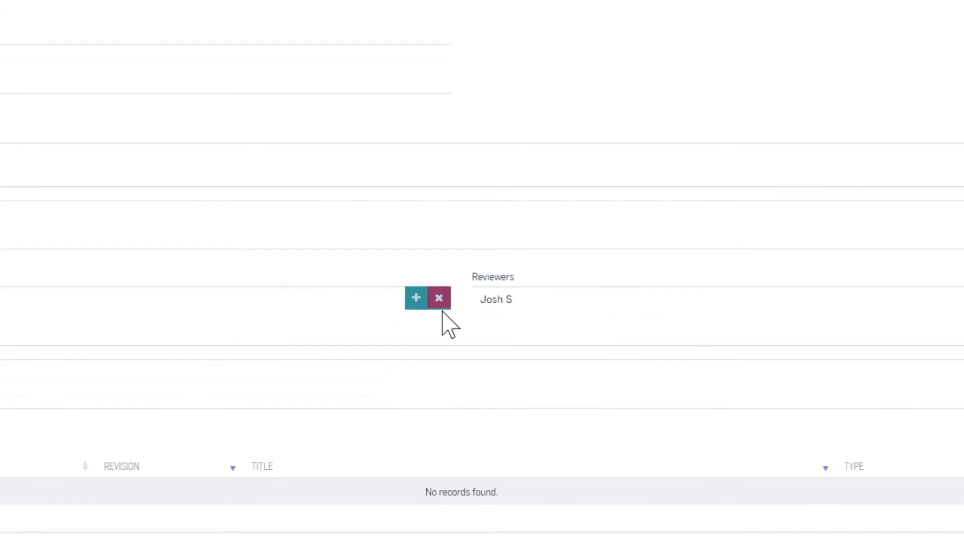
mouse_move(416, 299)
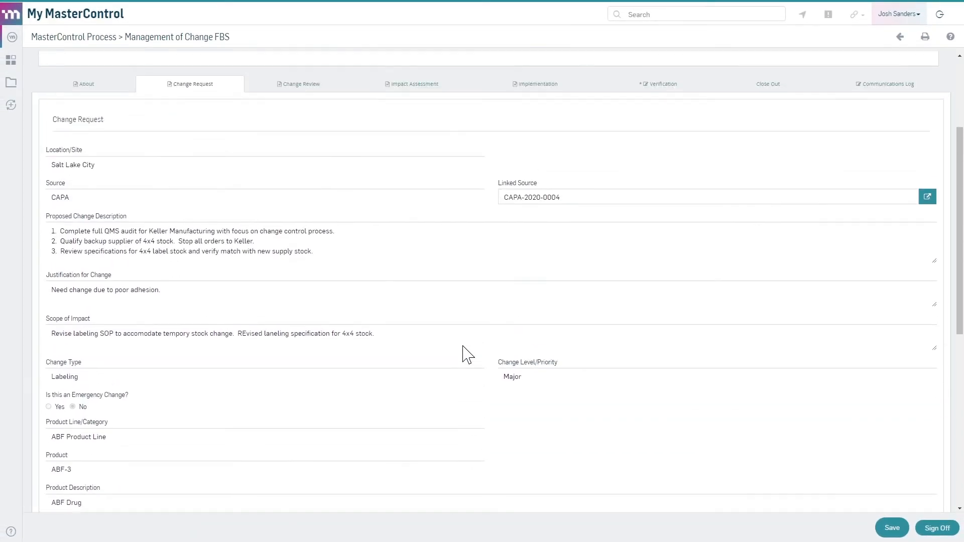
In the Verification section, mark Verification Successful as Yes.
scroll("down", 3)
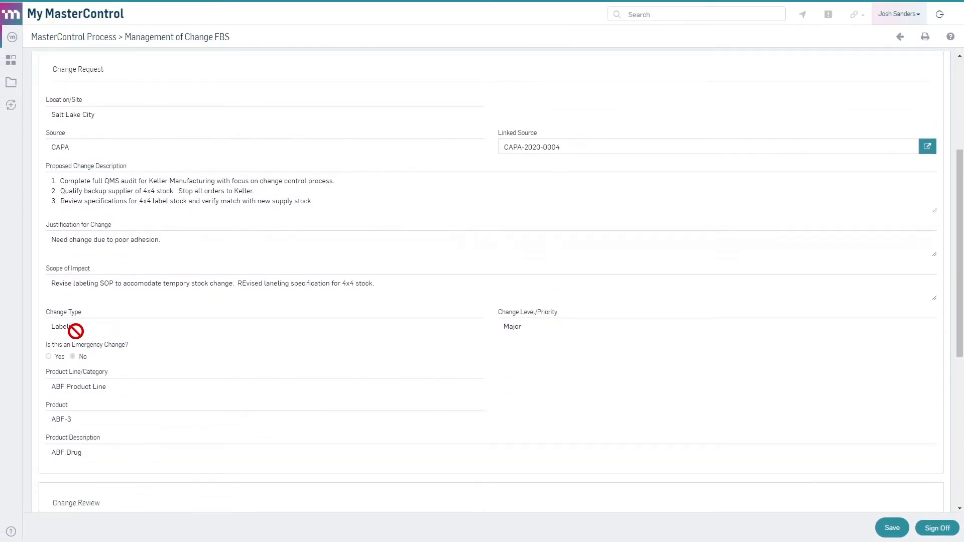
scroll("up", 3)
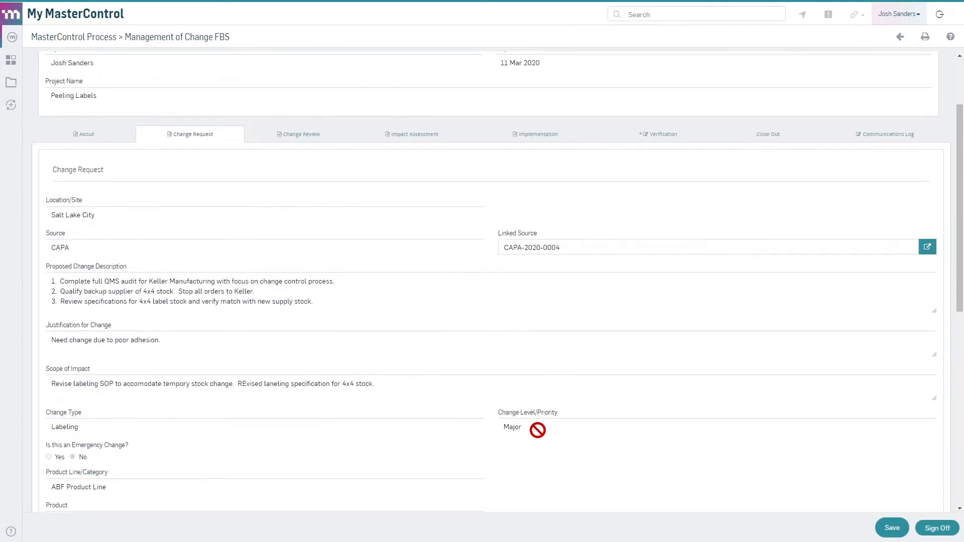
scroll("up", 3)
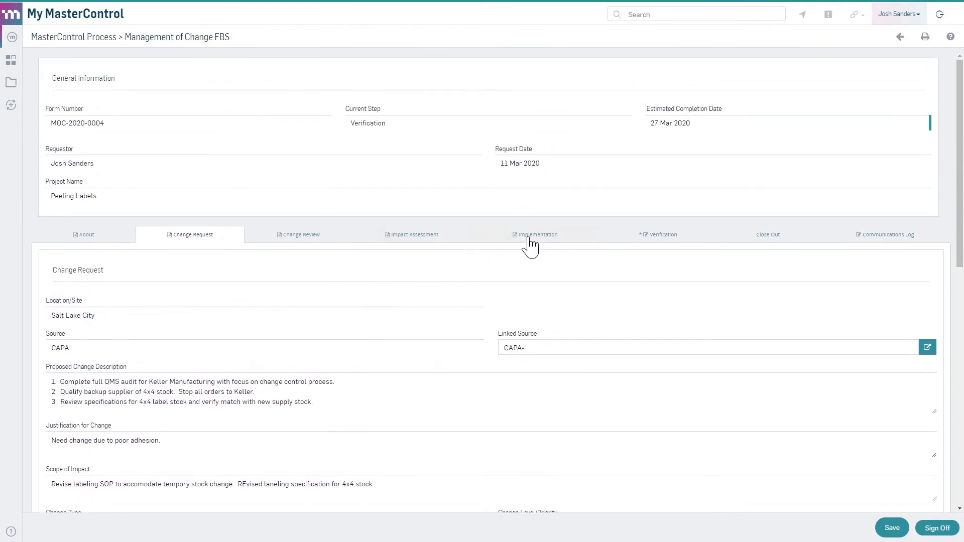
left_click(658, 234)
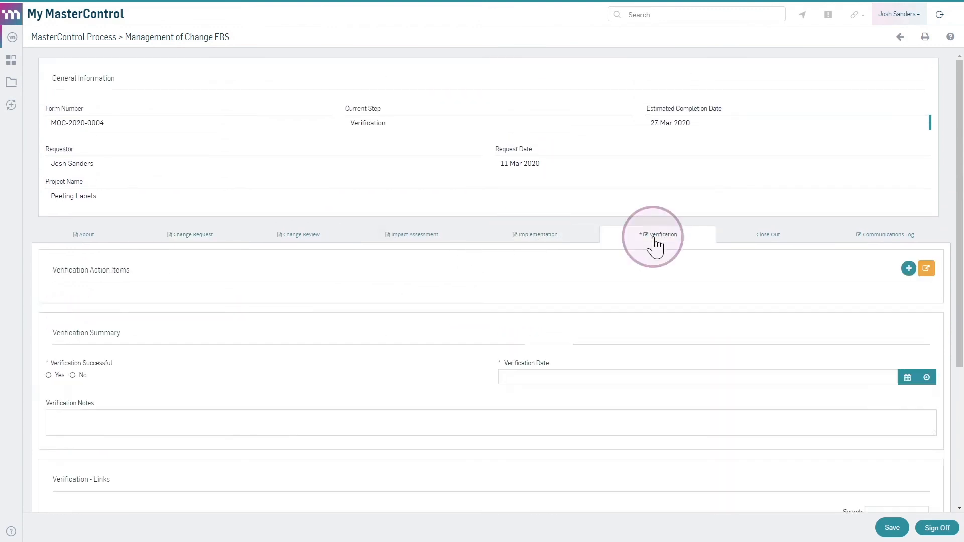
left_click(48, 376)
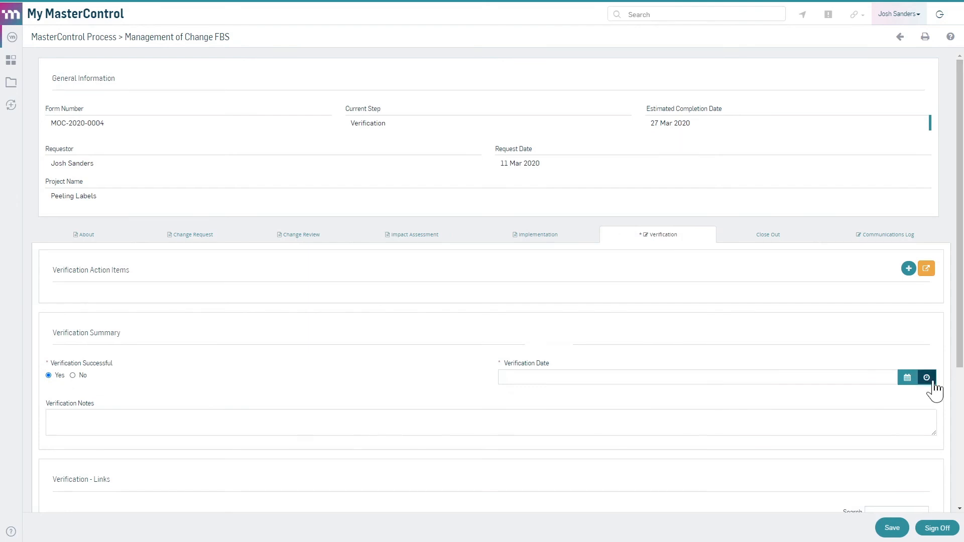